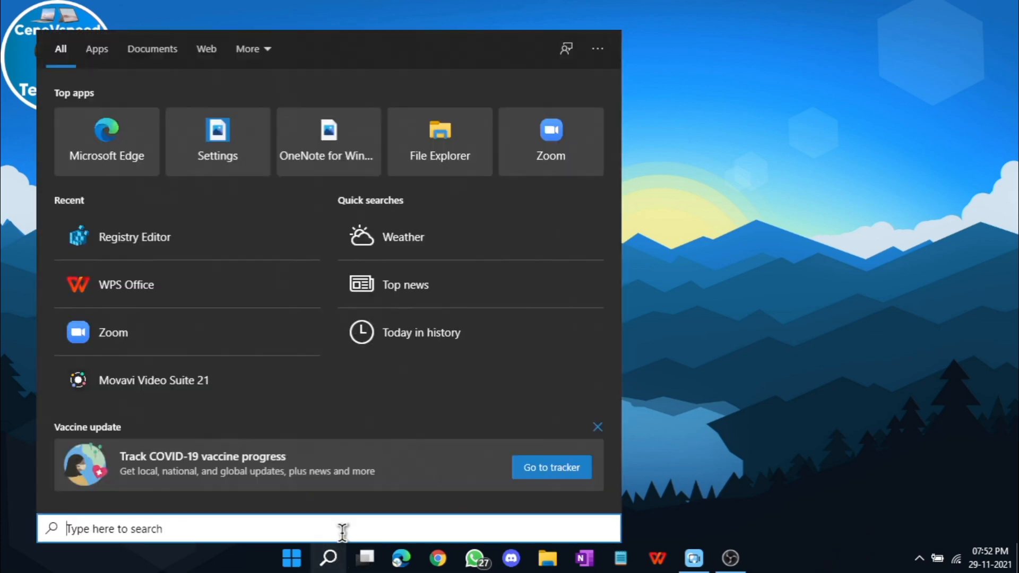
type("registr")
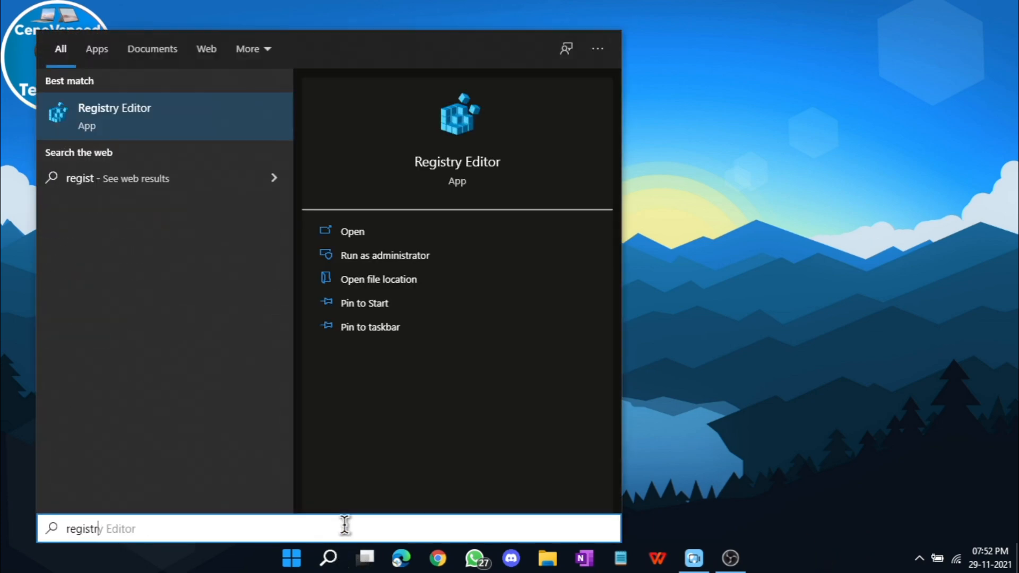